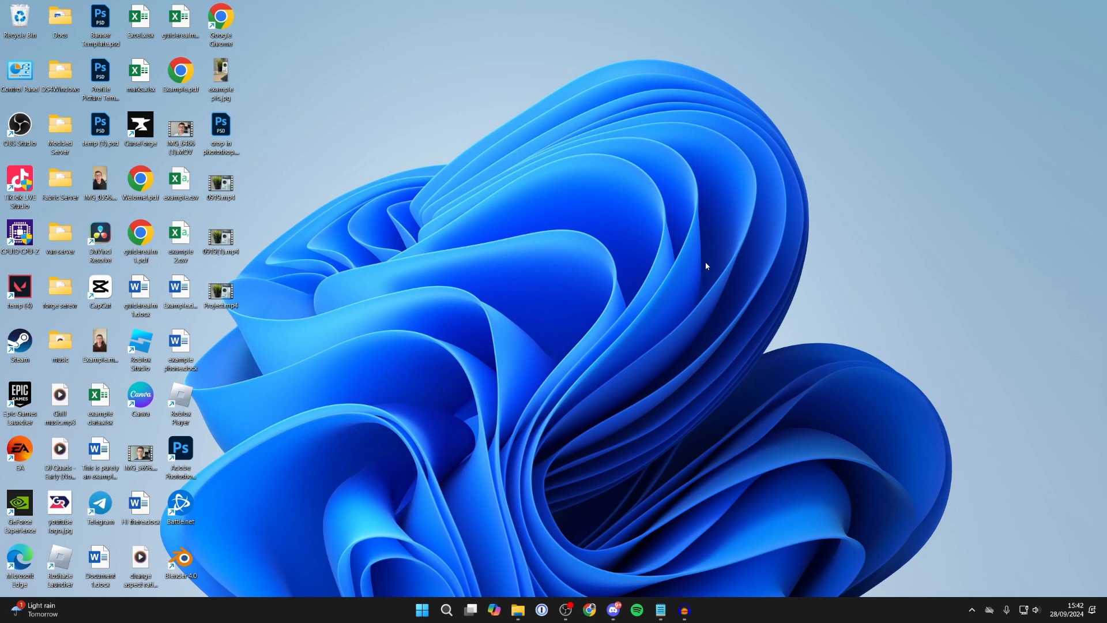
- Launch the Settings app from the Start menu's pinned apps
{"action": "left_click", "coordinate": [423, 609]}
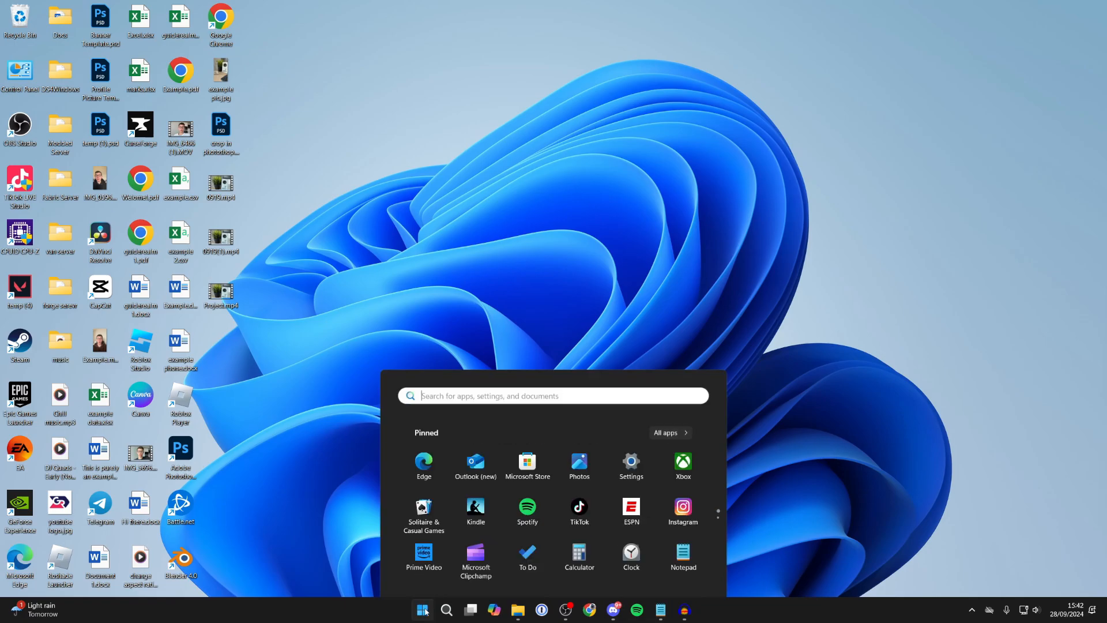
{"action": "left_click", "coordinate": [630, 462]}
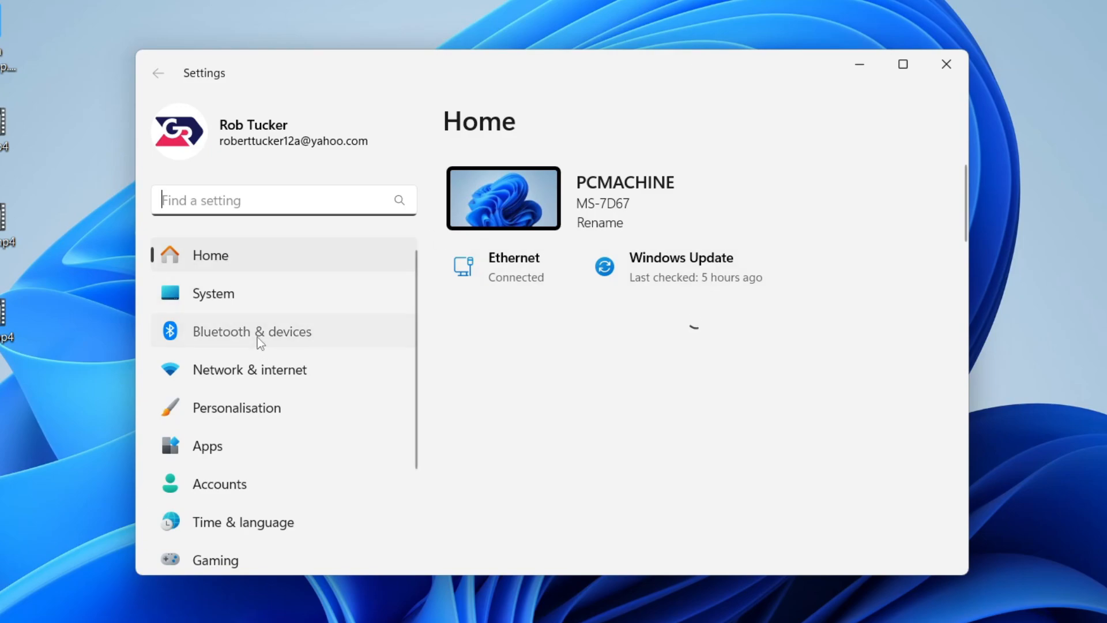
- Under Bluetooth & devices, toggle Bluetooth off and on, then connect the WONDERBOOM speaker
{"action": "left_click", "coordinate": [252, 331]}
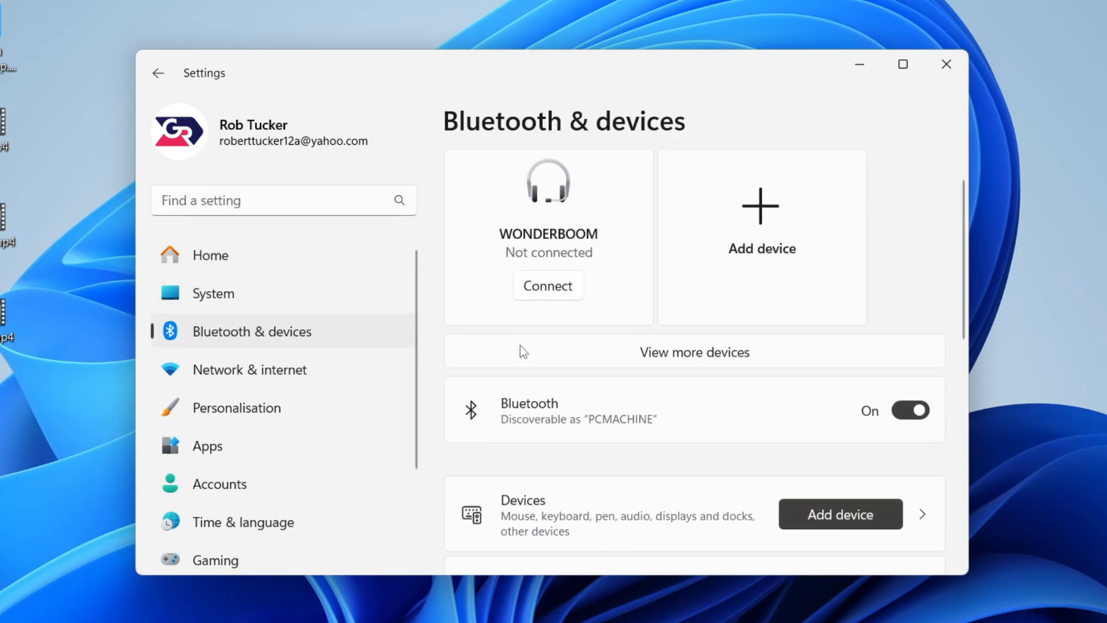
{"action": "scroll", "scroll_direction": "down", "scroll_amount": 3}
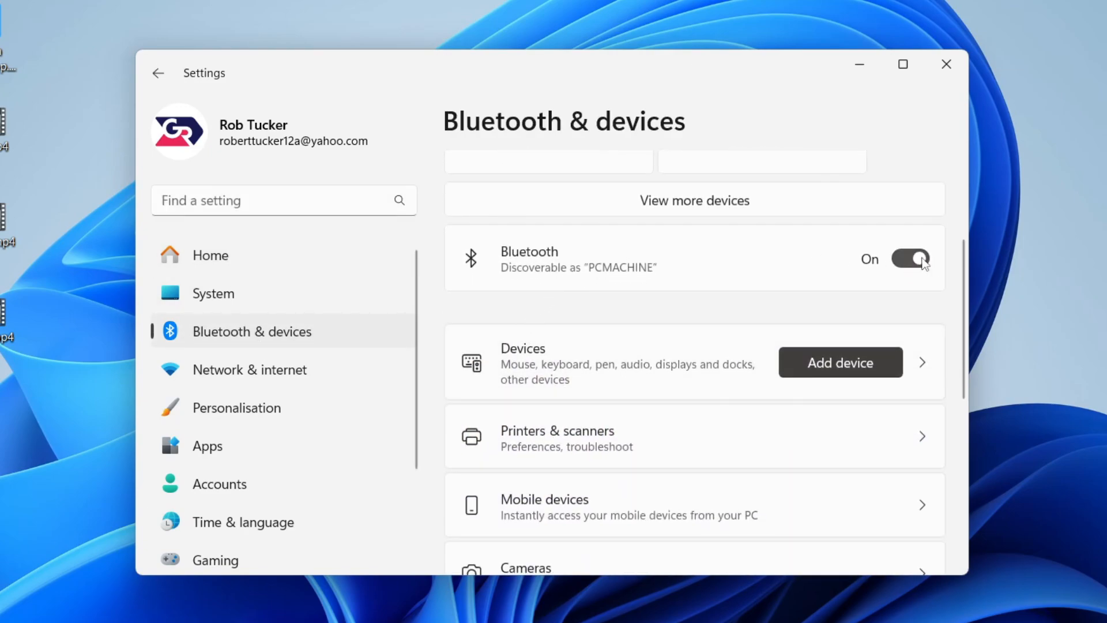
{"action": "left_click", "coordinate": [910, 258]}
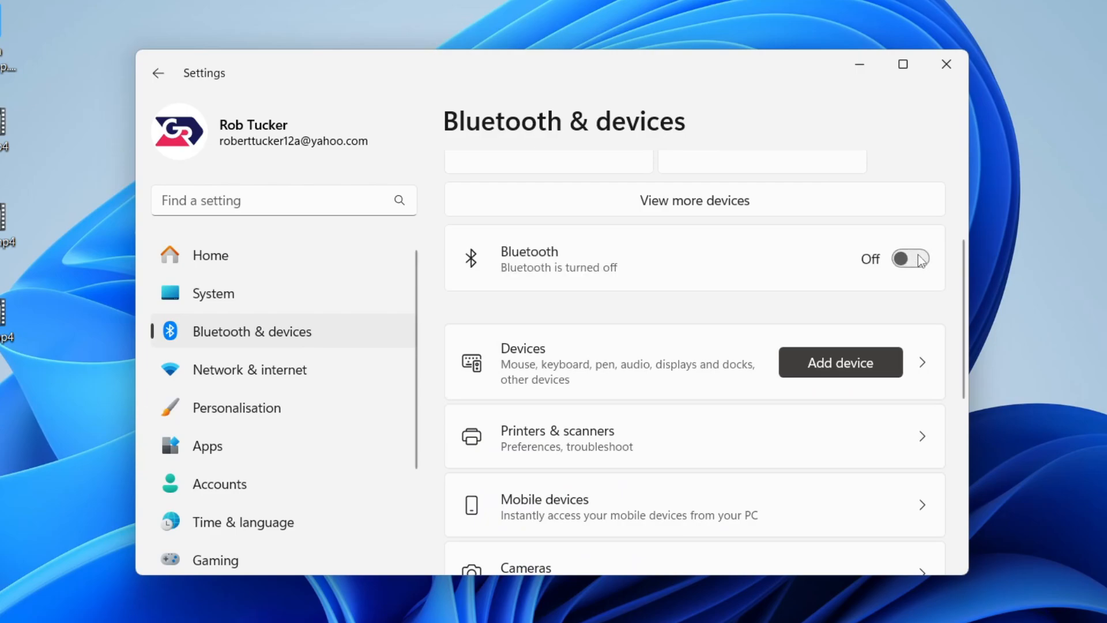
{"action": "left_click", "coordinate": [910, 258]}
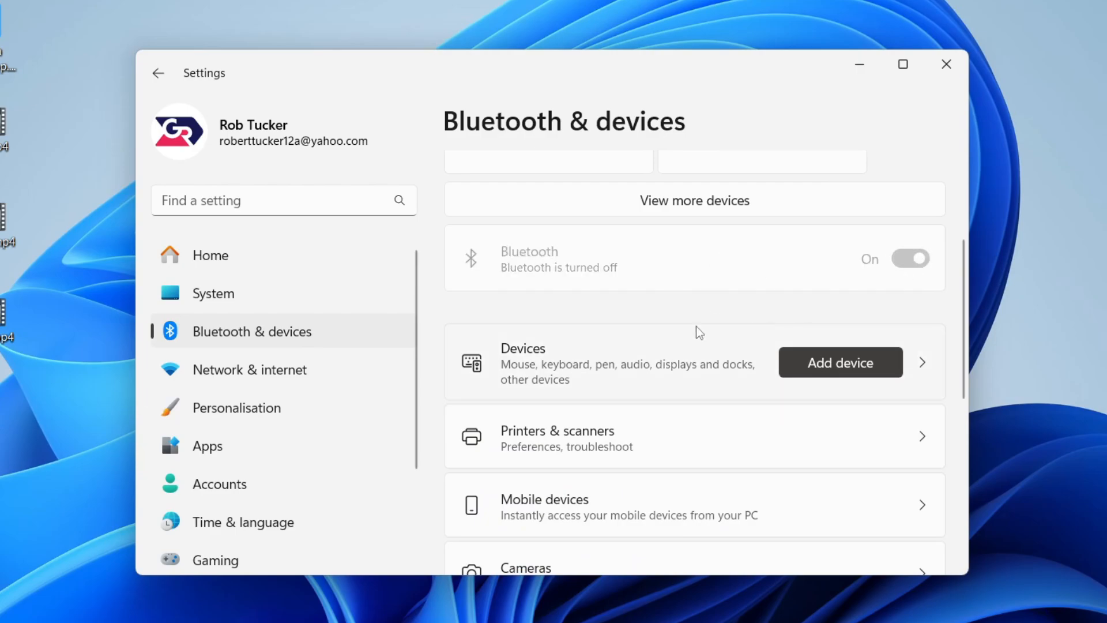
{"action": "mouse_move", "coordinate": [696, 266]}
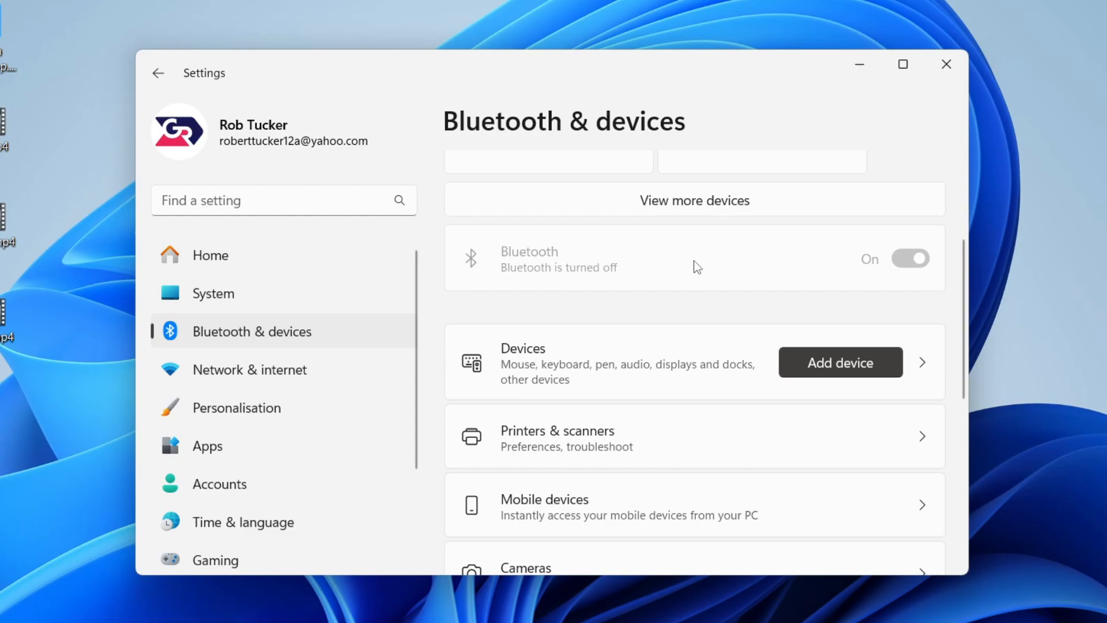
{"action": "left_click", "coordinate": [910, 257]}
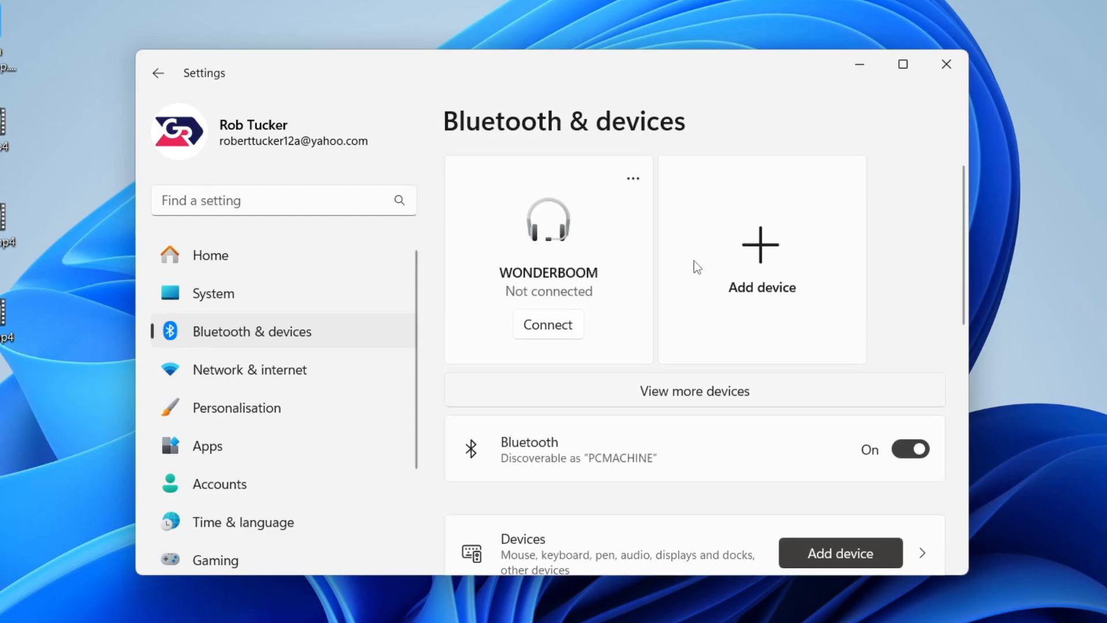
{"action": "left_click", "coordinate": [547, 325]}
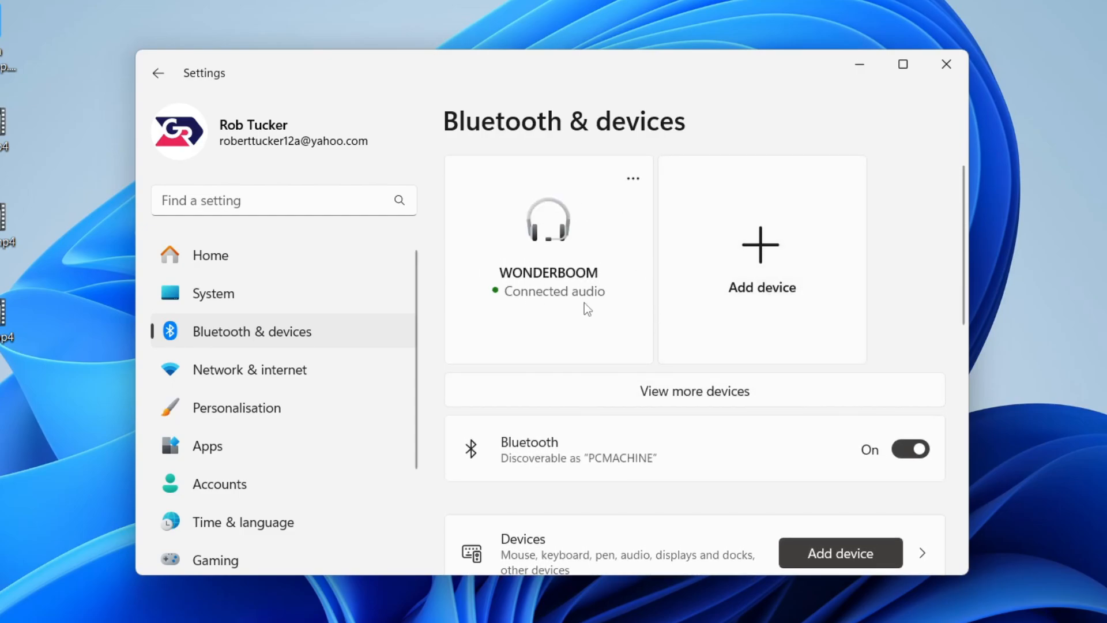
{"action": "mouse_move", "coordinate": [565, 252]}
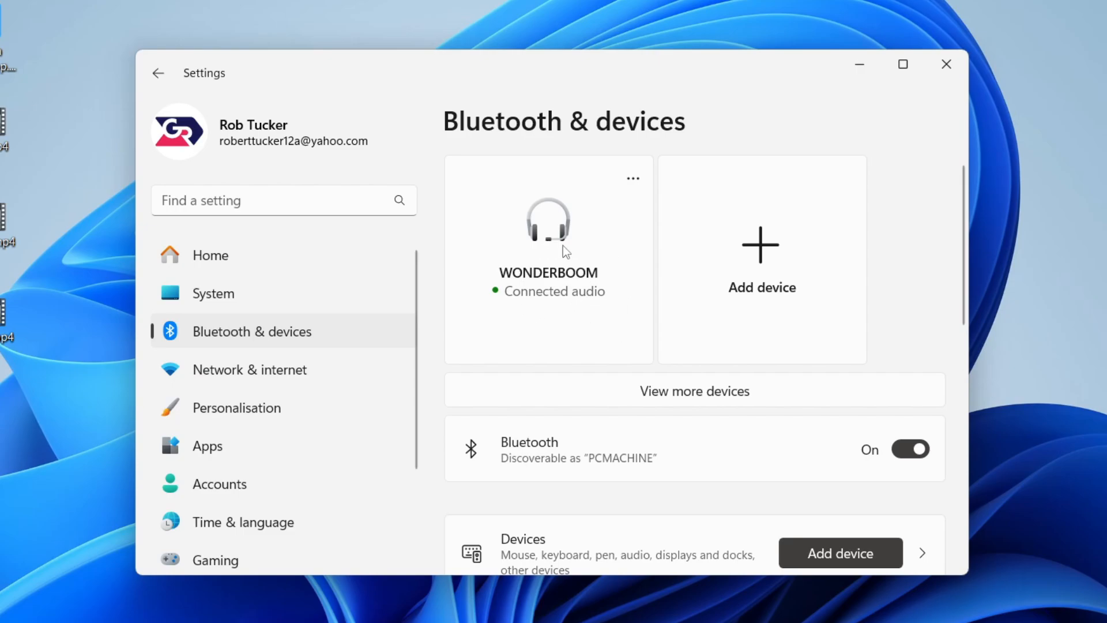
- Remove the WONDERBOOM speaker from paired devices via its options menu
{"action": "left_click", "coordinate": [632, 178]}
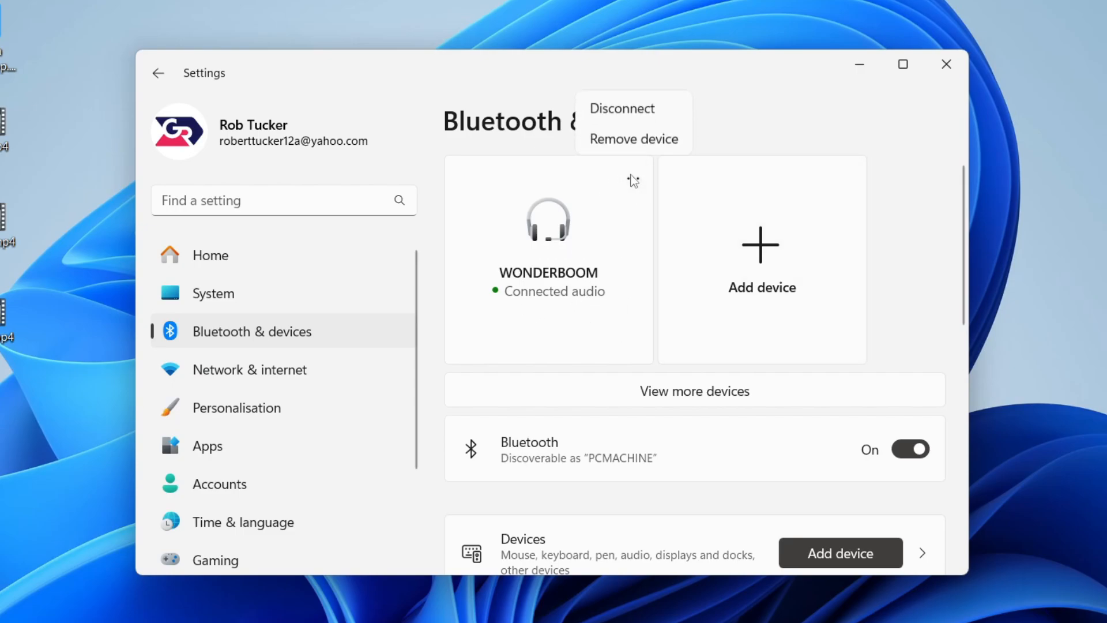
{"action": "mouse_move", "coordinate": [629, 139]}
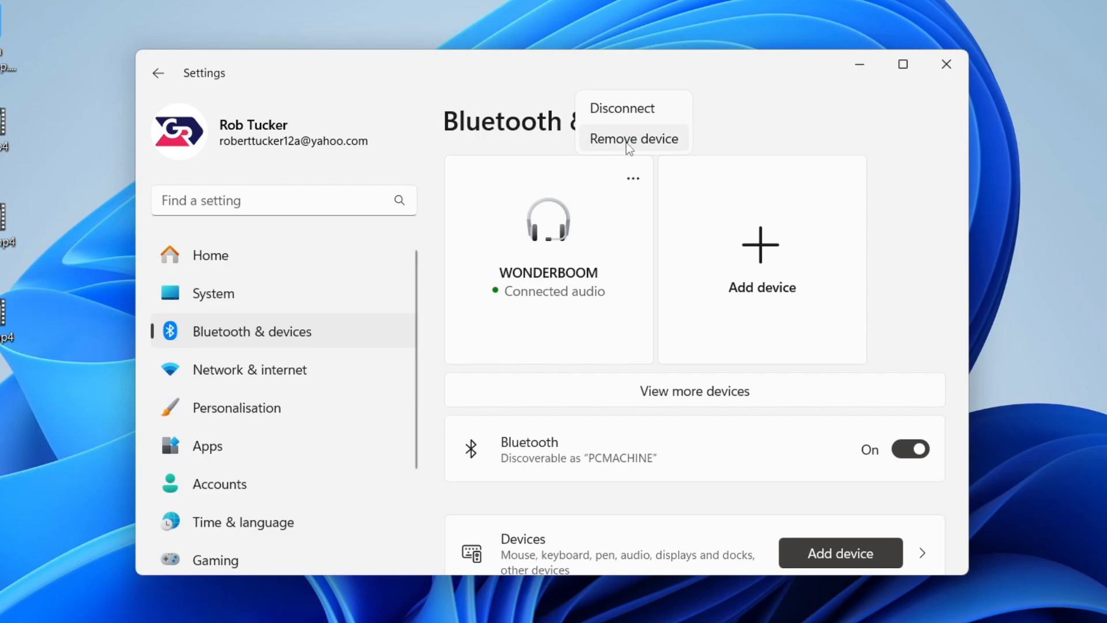
{"action": "left_click", "coordinate": [634, 138]}
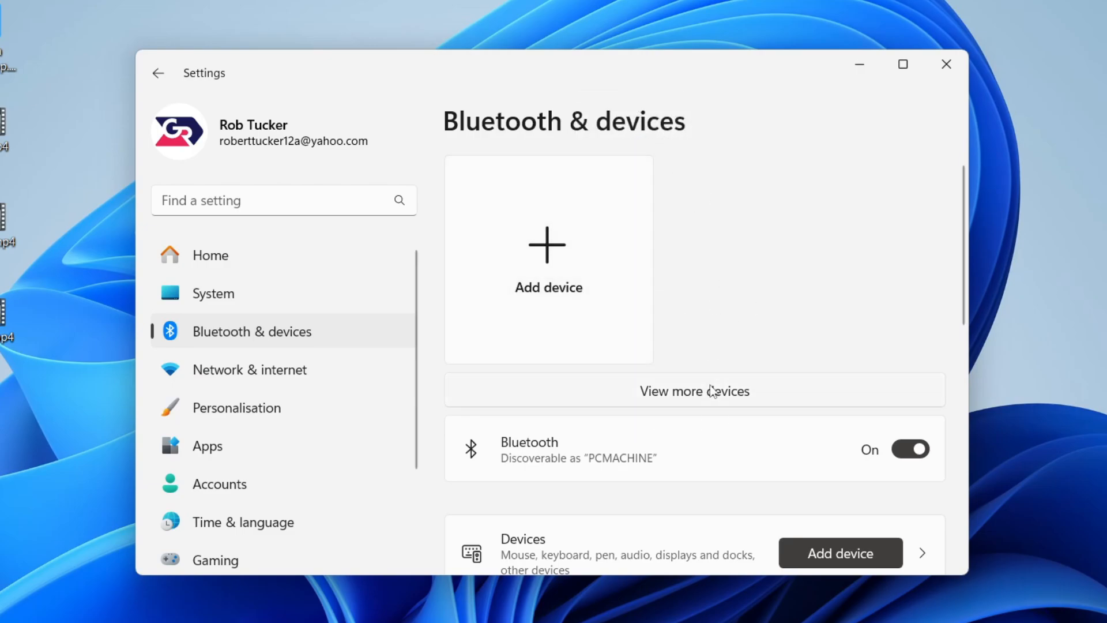
{"action": "mouse_move", "coordinate": [670, 263]}
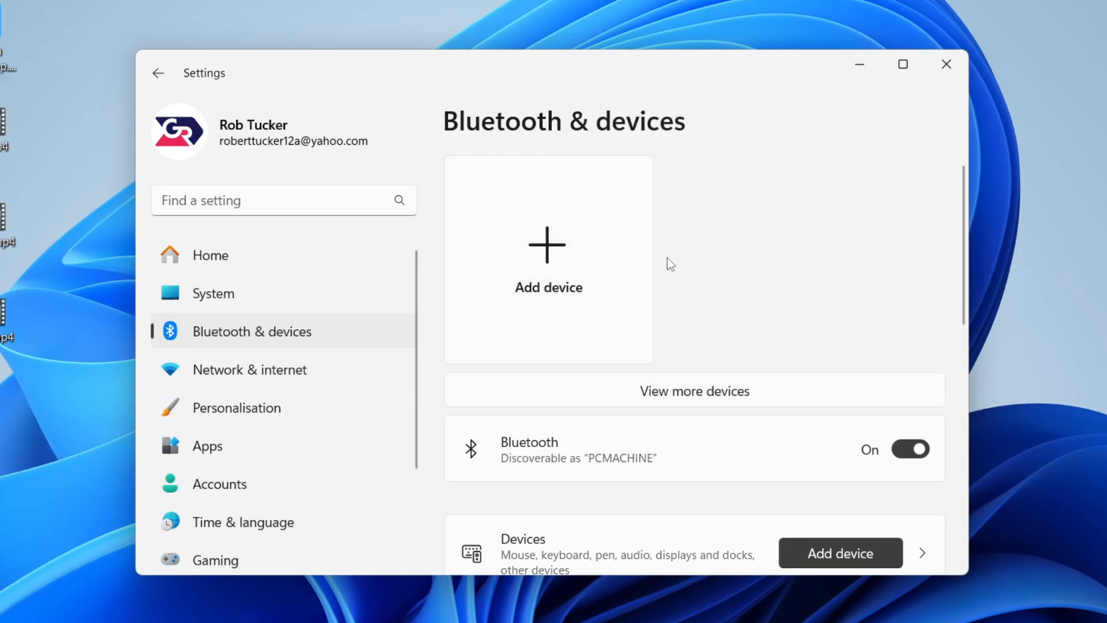
{"action": "mouse_move", "coordinate": [738, 361]}
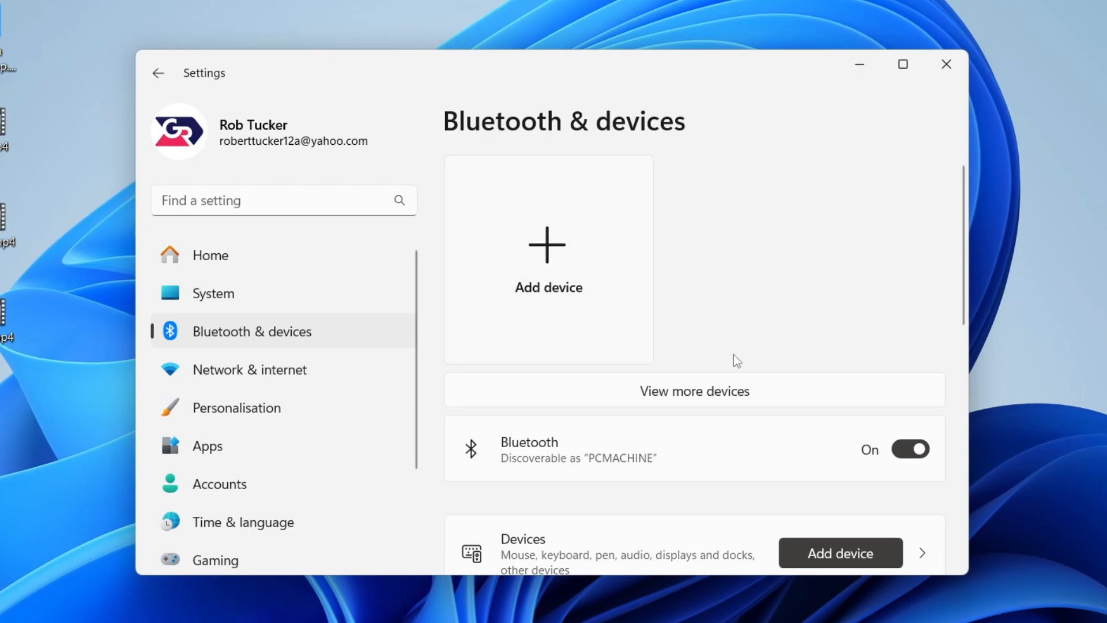
{"action": "mouse_move", "coordinate": [797, 275]}
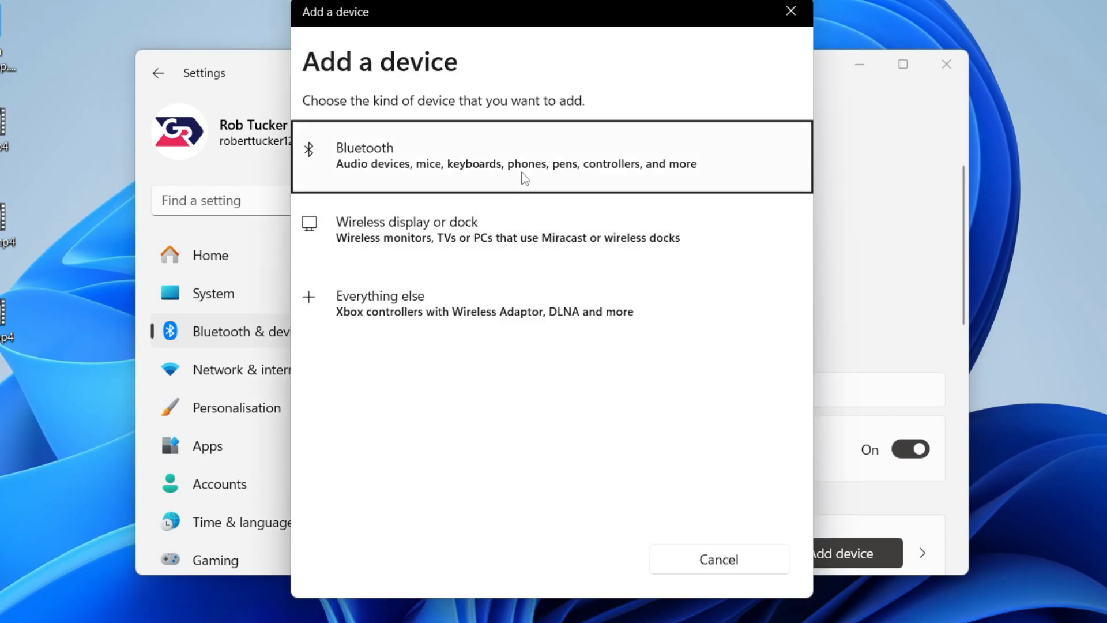
- Pair the WONDERBOOM audio device through Add a device, then close Settings
{"action": "left_click", "coordinate": [552, 156]}
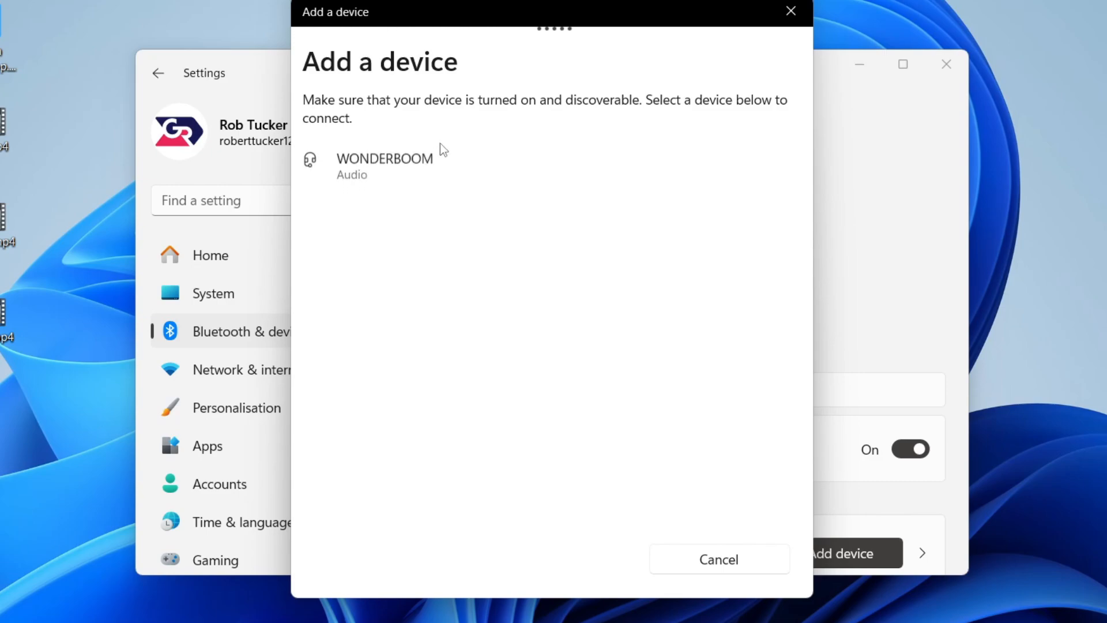
{"action": "left_click", "coordinate": [384, 166]}
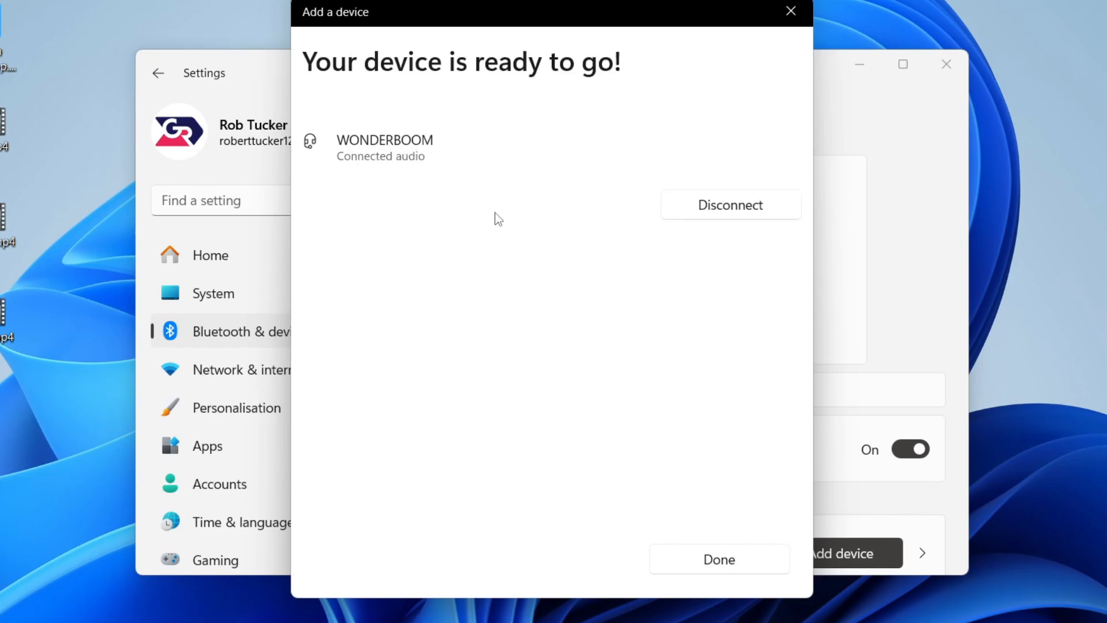
{"action": "left_click", "coordinate": [718, 559]}
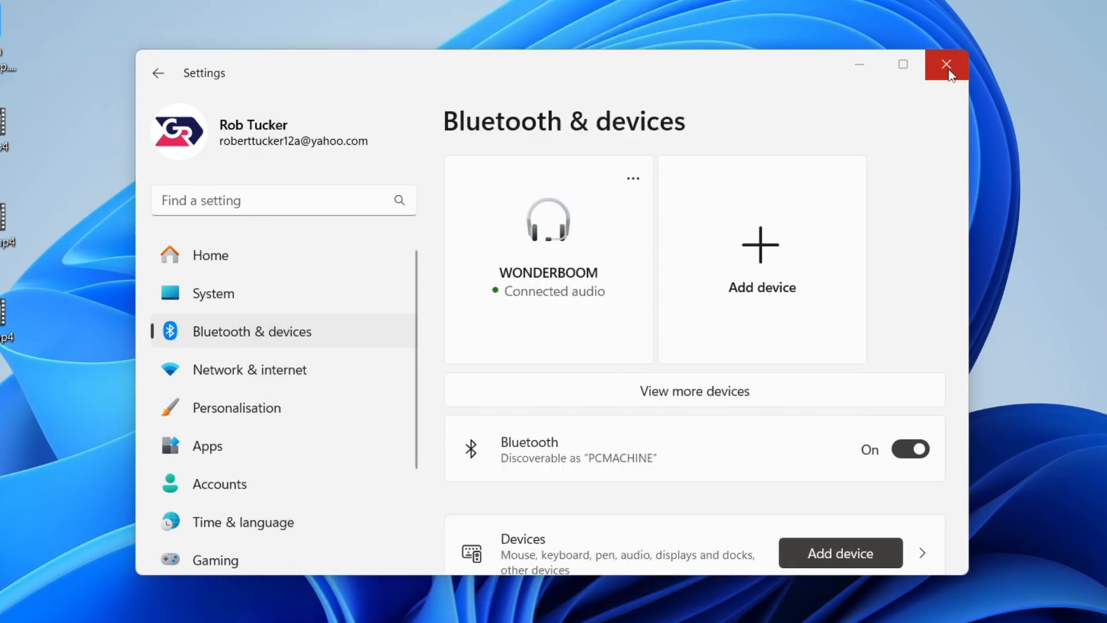
{"action": "left_click", "coordinate": [946, 65]}
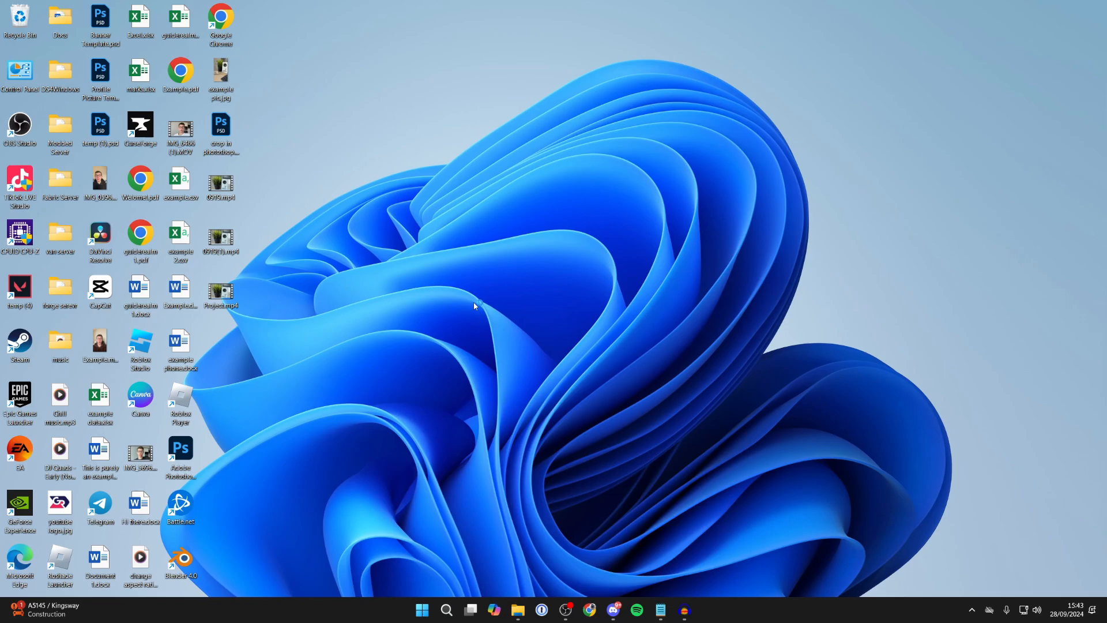
- In Services, stop the Bluetooth Support Service from its properties, confirming the dependent service stop
{"action": "left_click", "coordinate": [696, 609]}
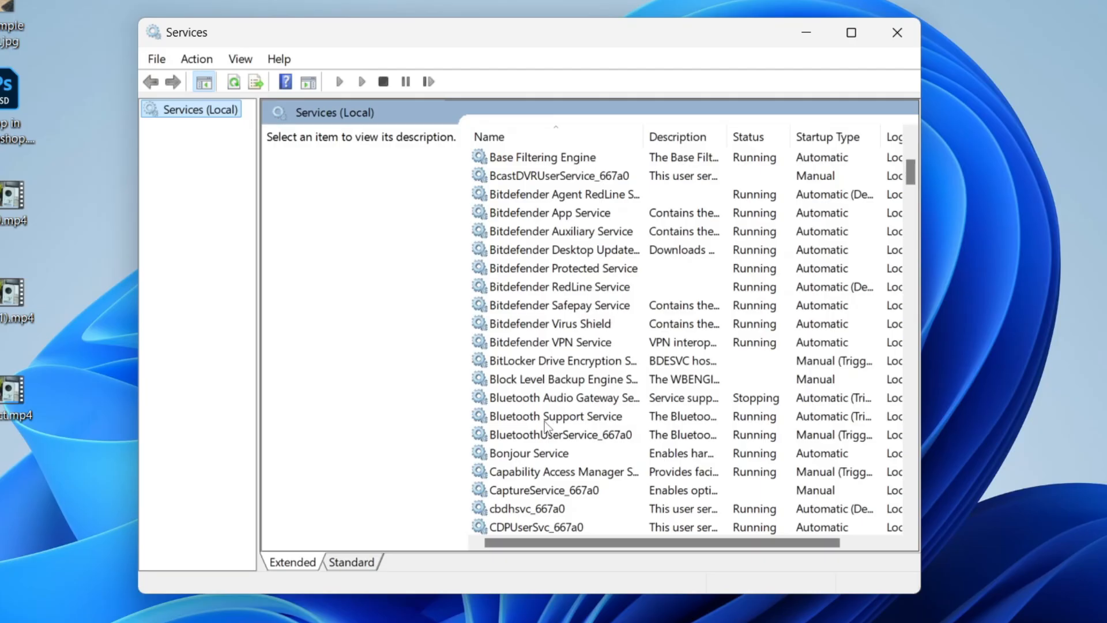
{"action": "right_click", "coordinate": [555, 416]}
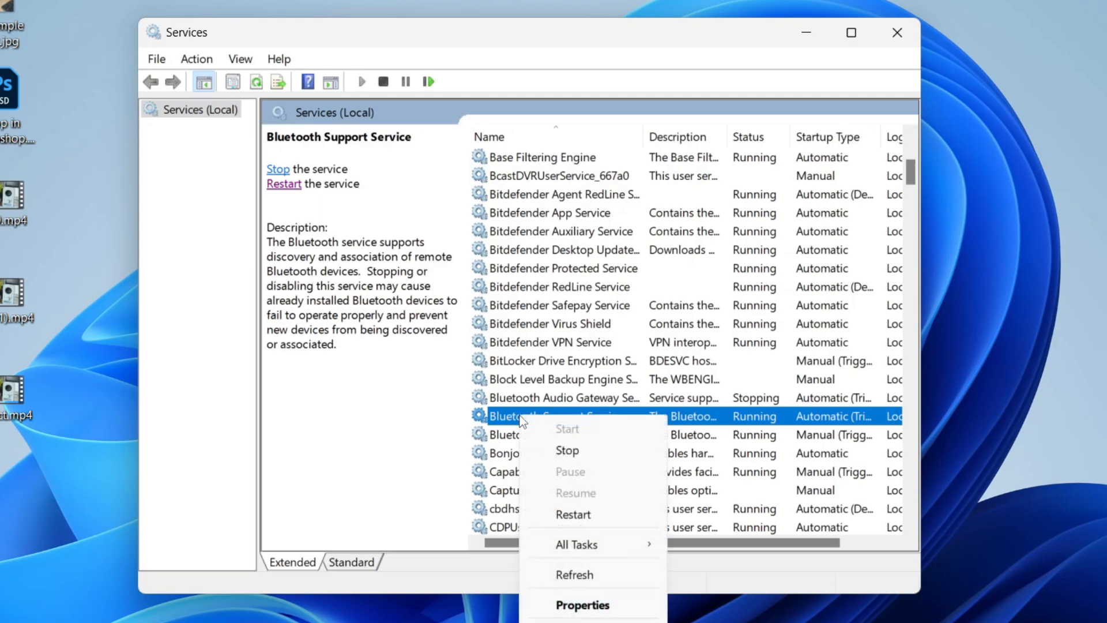
{"action": "left_click", "coordinate": [582, 604]}
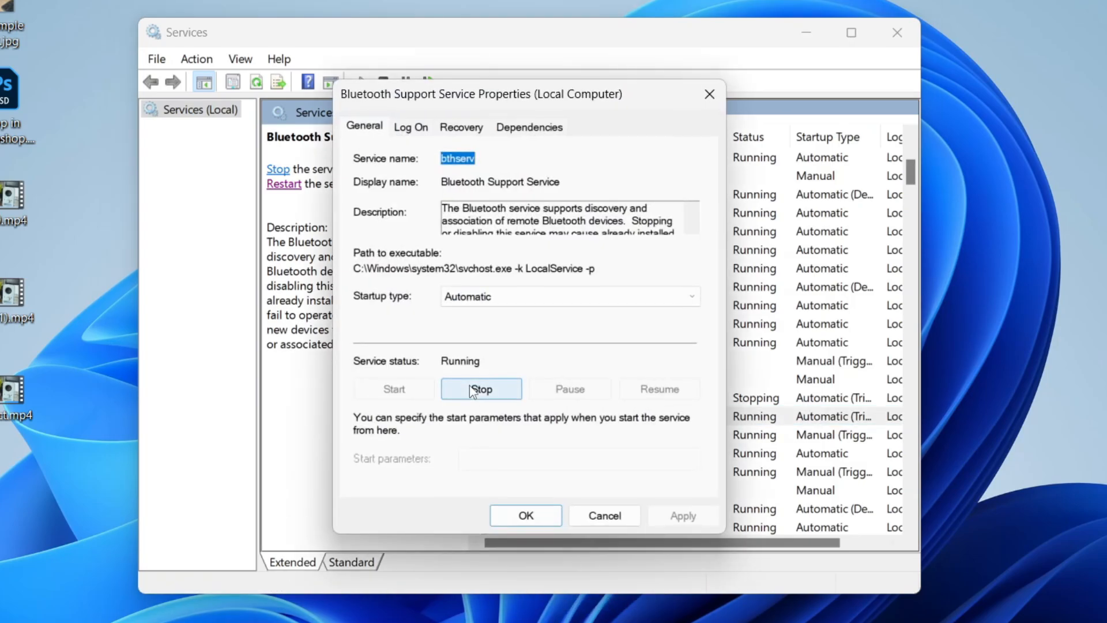
{"action": "left_click", "coordinate": [481, 389]}
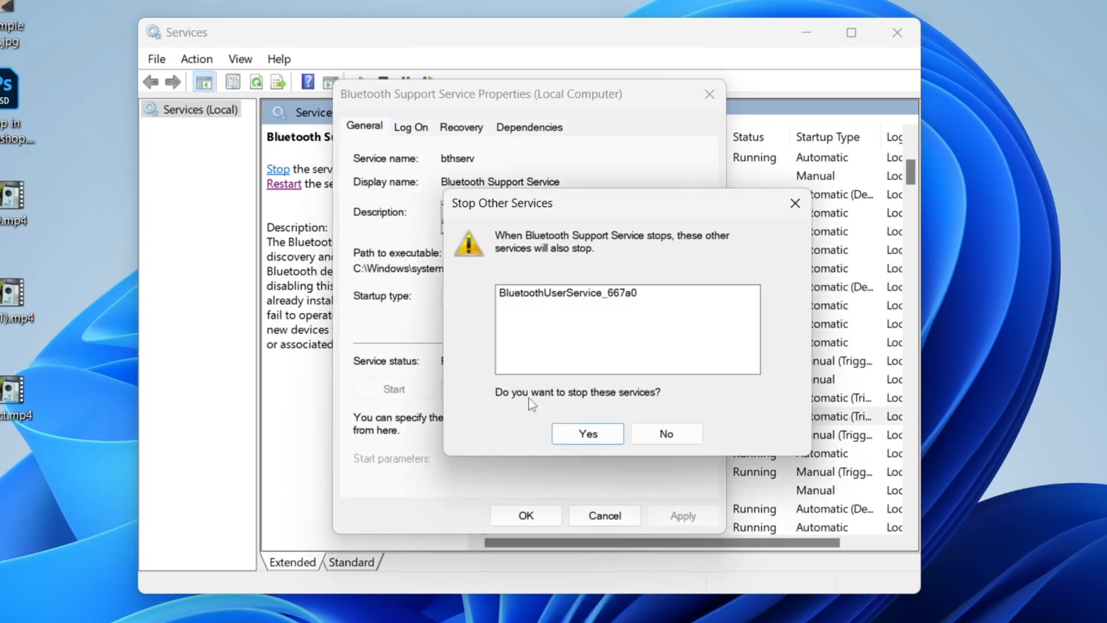
{"action": "left_click", "coordinate": [587, 433]}
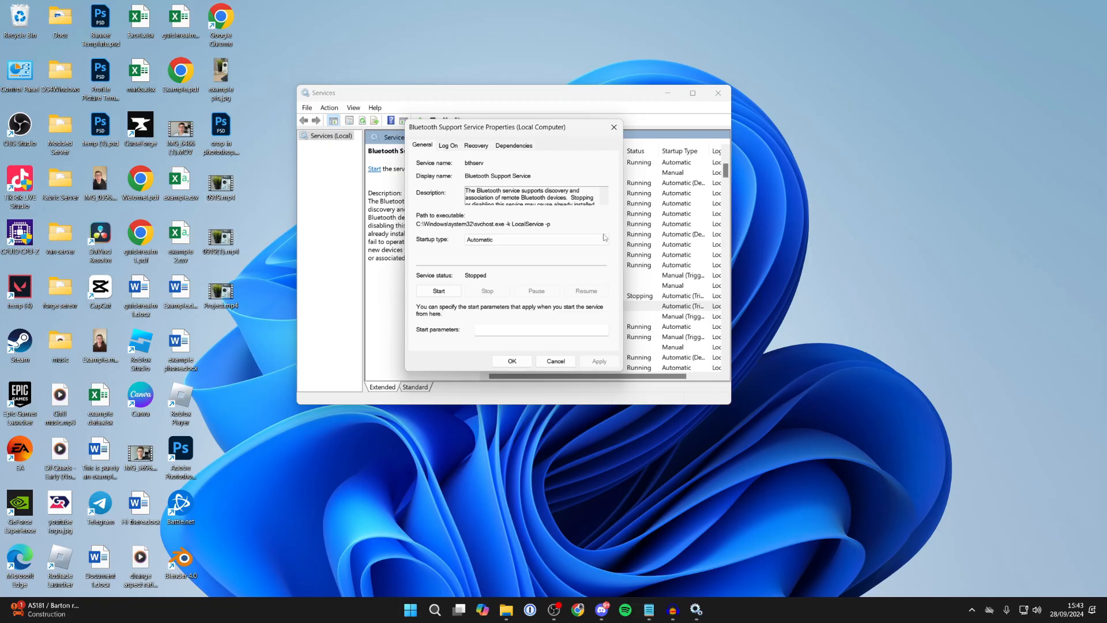
- Start the Bluetooth Support Service again and close its properties with OK
{"action": "left_click", "coordinate": [438, 290]}
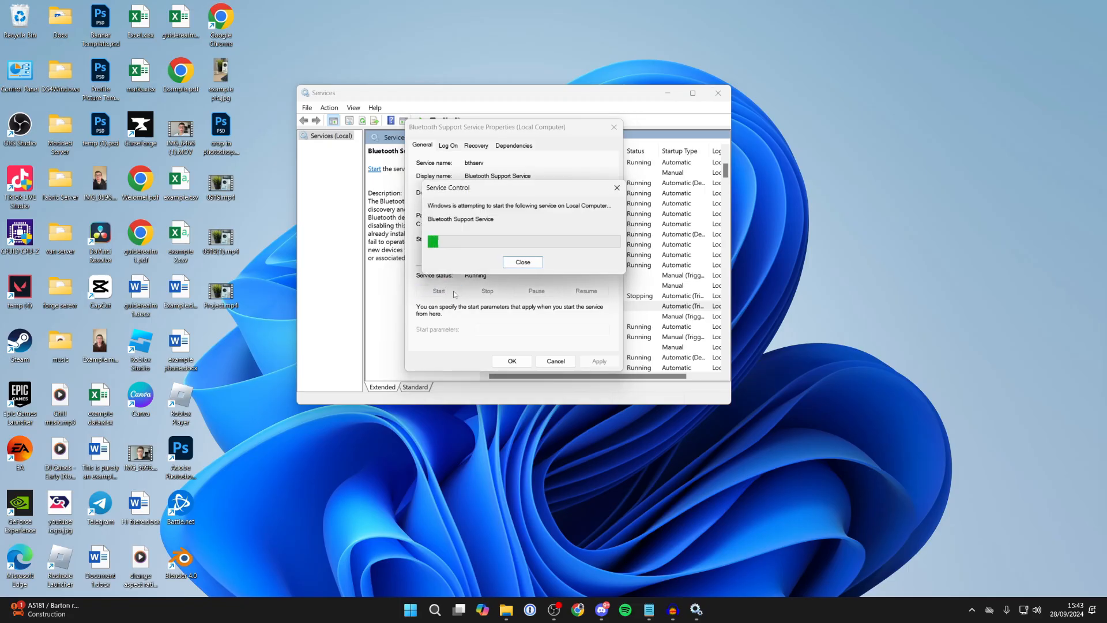
{"action": "left_click", "coordinate": [523, 261]}
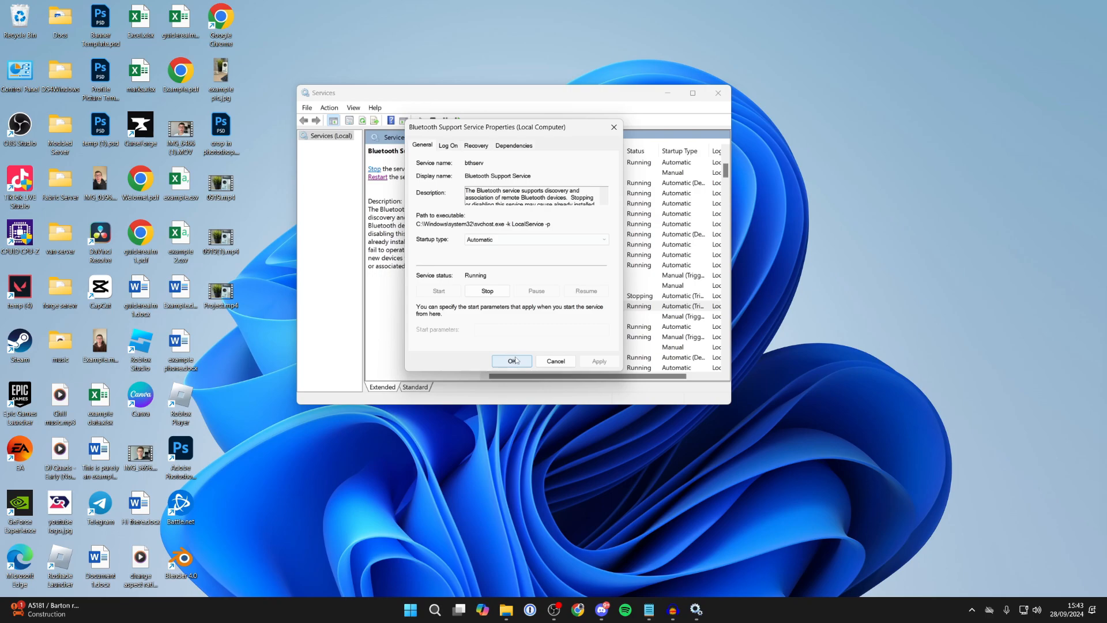
{"action": "left_click", "coordinate": [512, 361]}
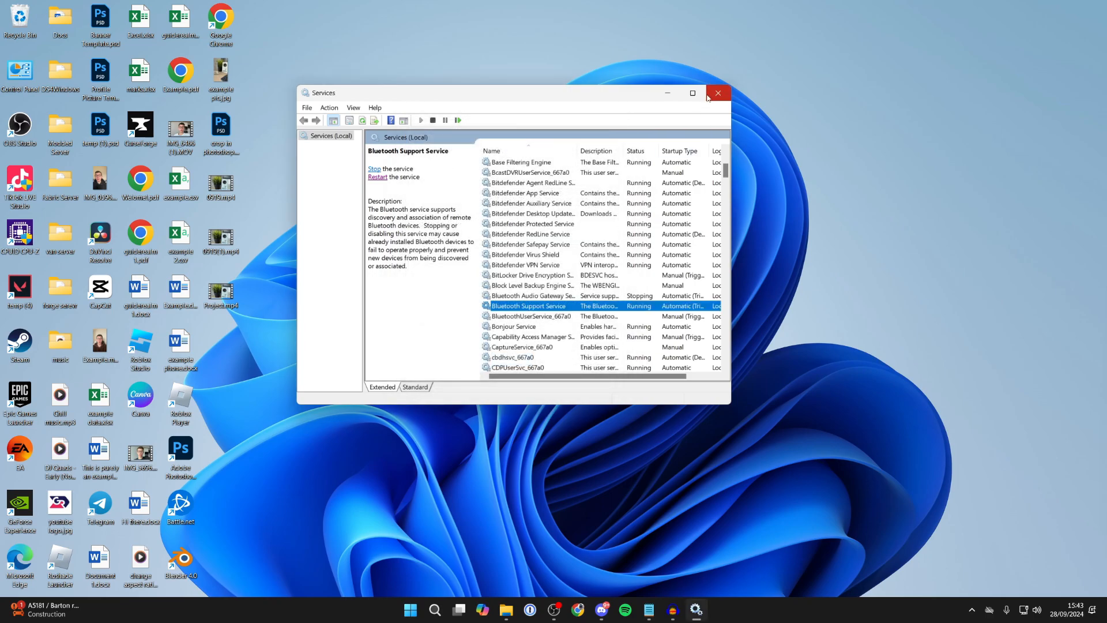
{"action": "mouse_move", "coordinate": [718, 93]}
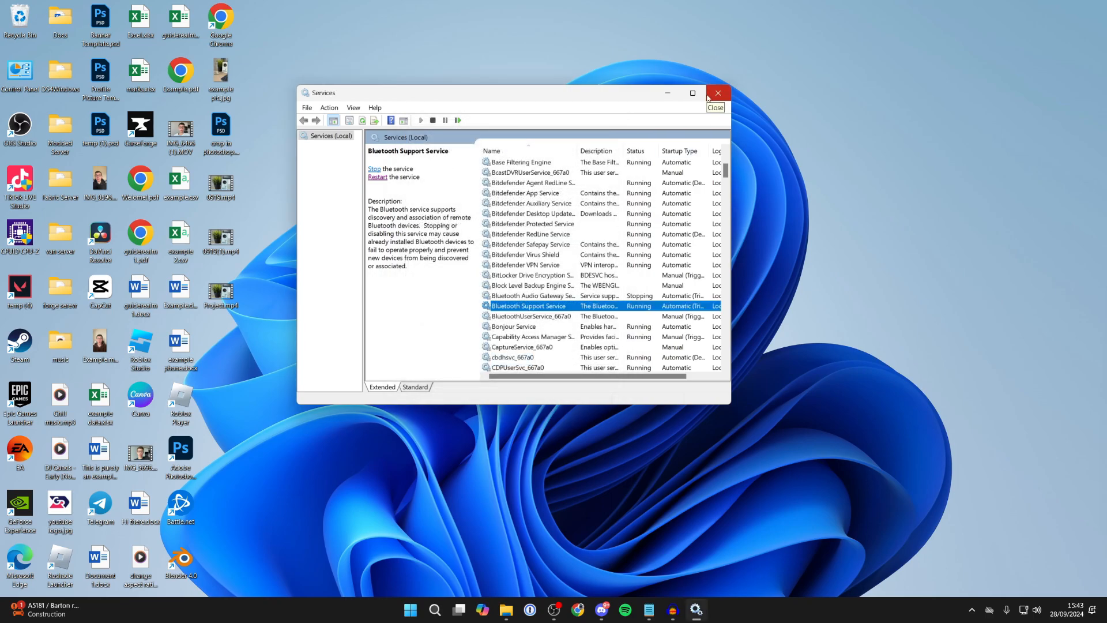
{"action": "left_click", "coordinate": [717, 92]}
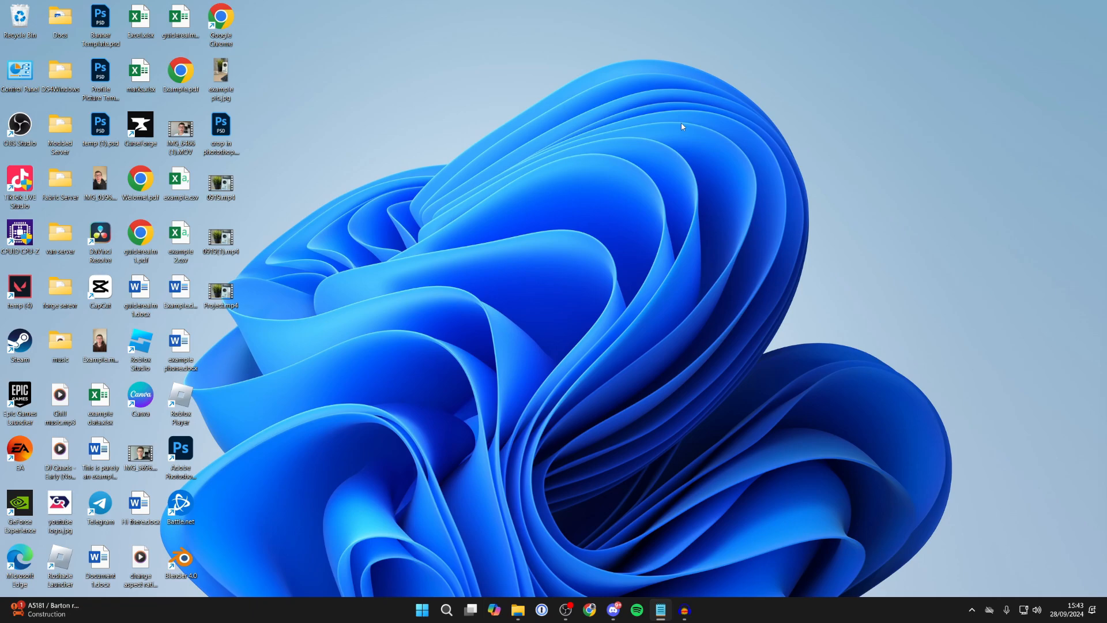
{"action": "left_click", "coordinate": [422, 609]}
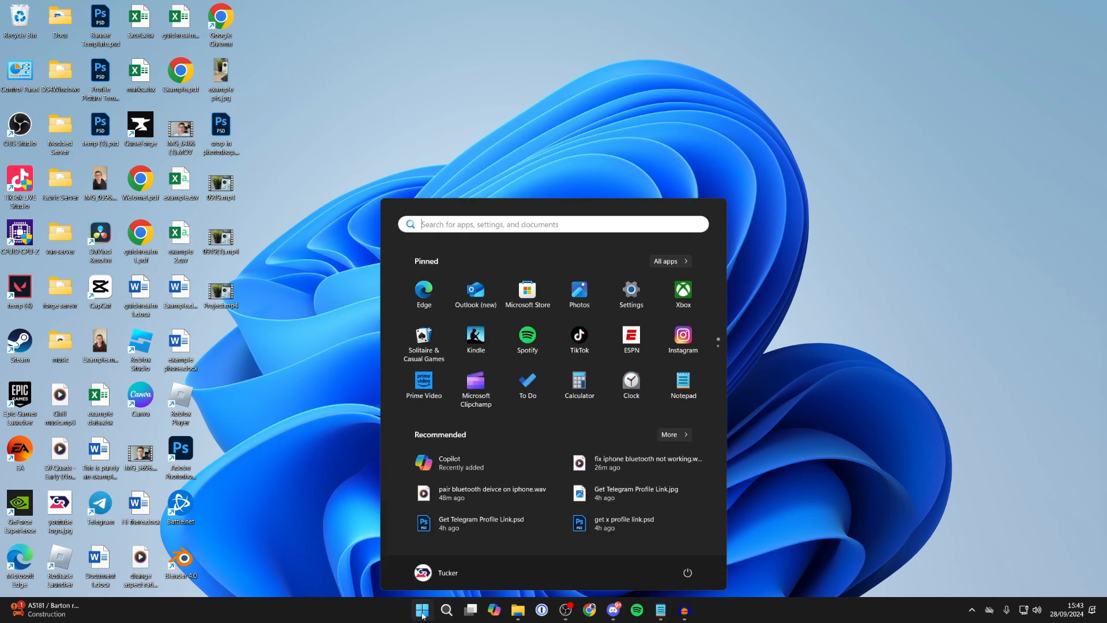
{"action": "left_click", "coordinate": [686, 574]}
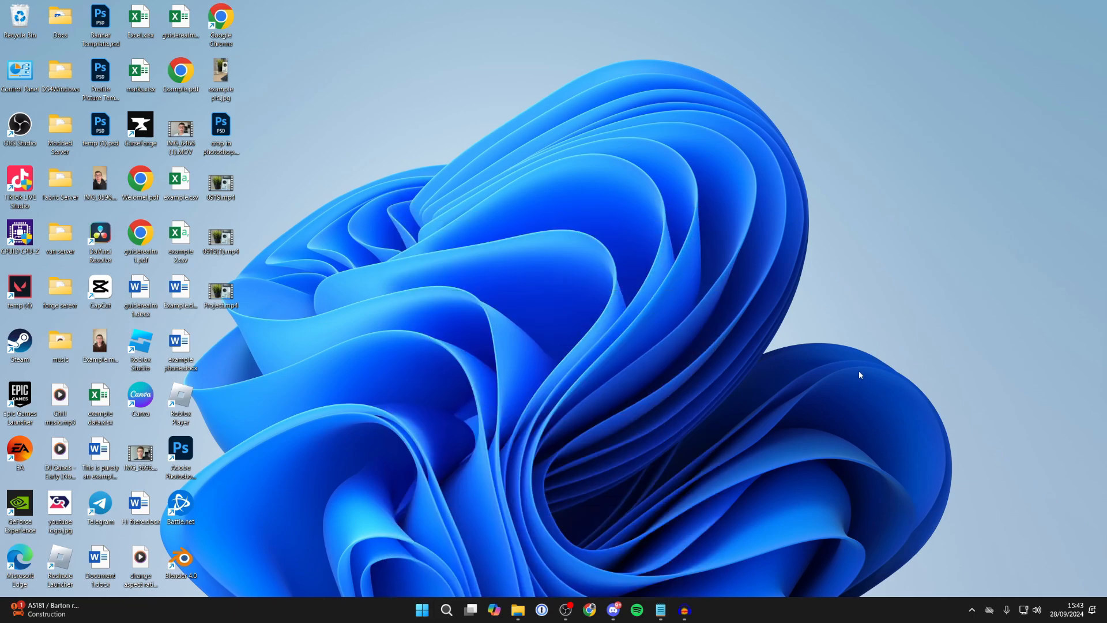
{"action": "mouse_move", "coordinate": [604, 289]}
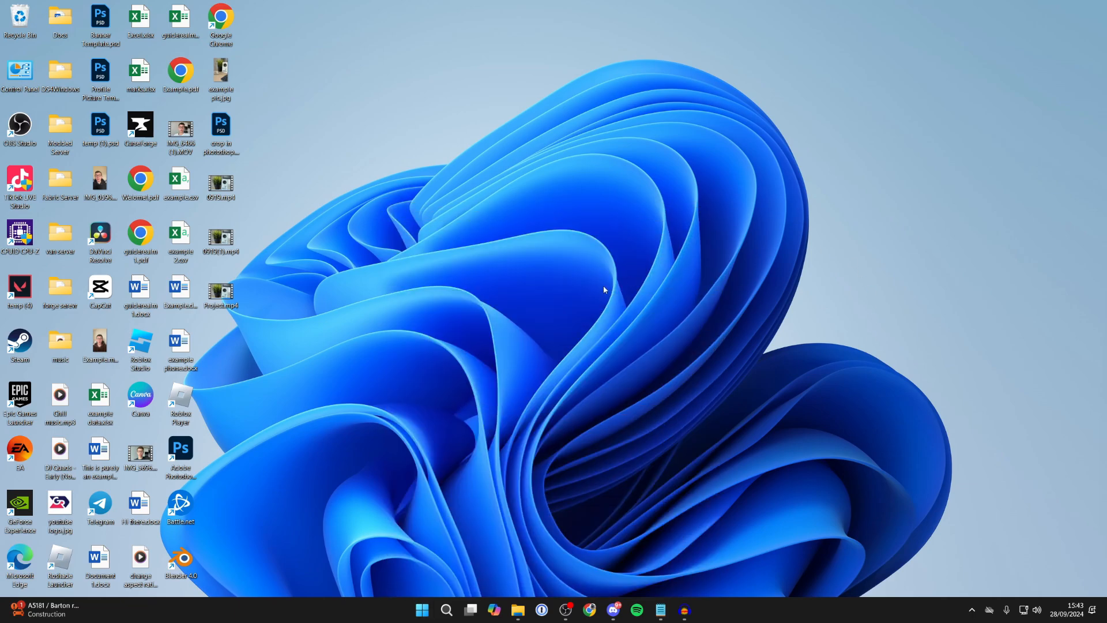